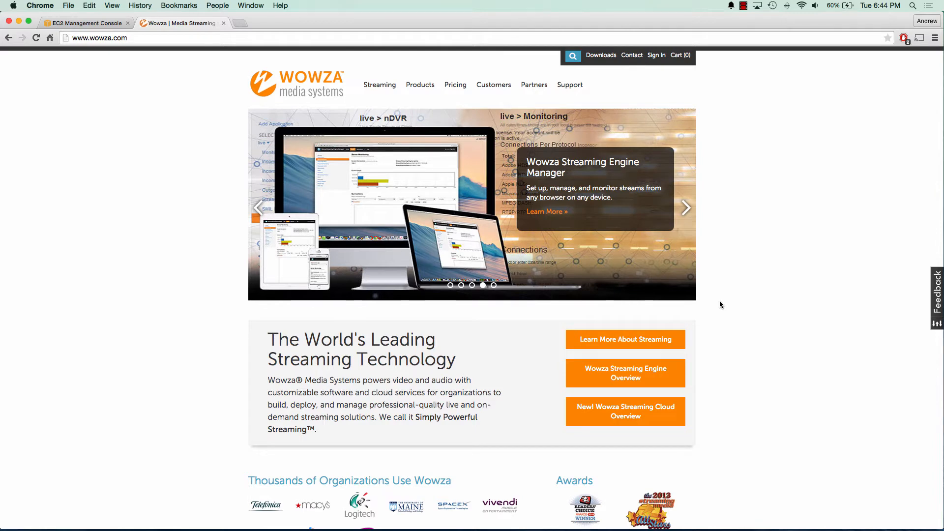
# Step: Begin a new EC2 instance launch and search AWS Marketplace images for 'wowza'
pyautogui.click(86, 23)
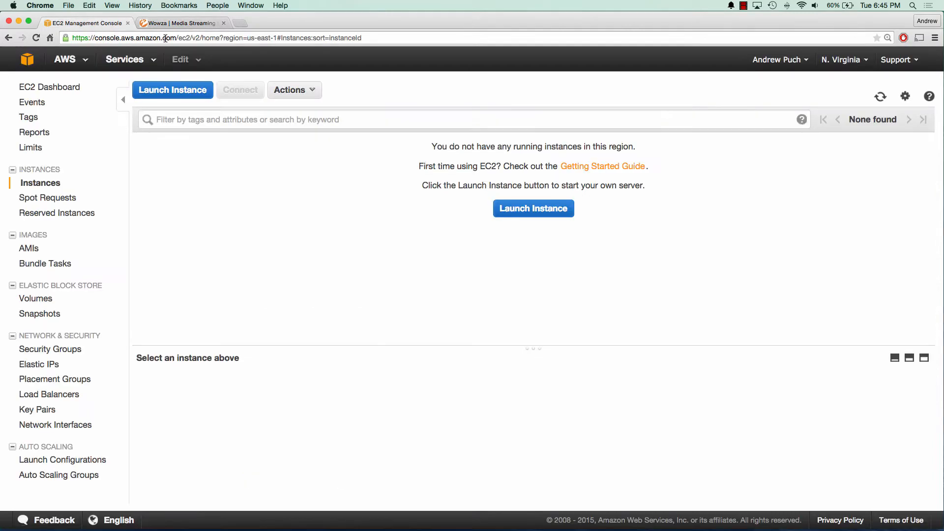
pyautogui.click(533, 209)
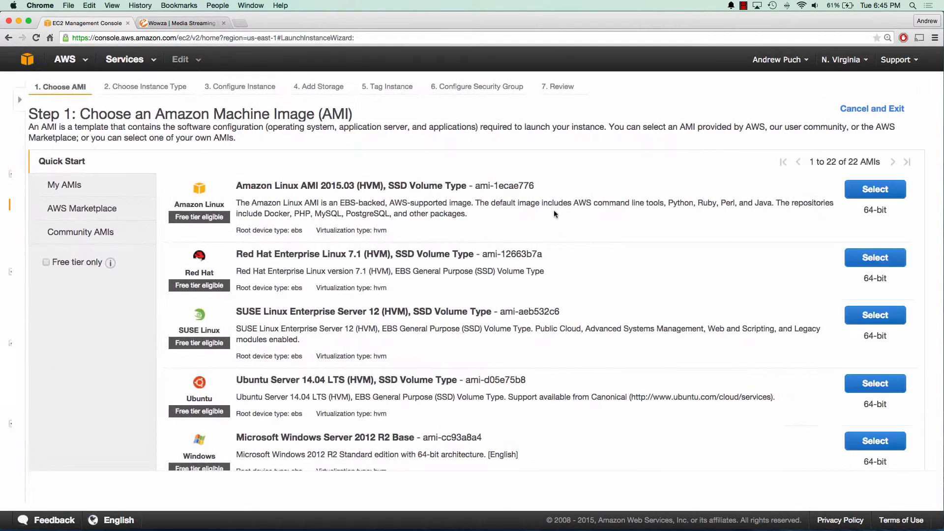
pyautogui.scroll(-3)
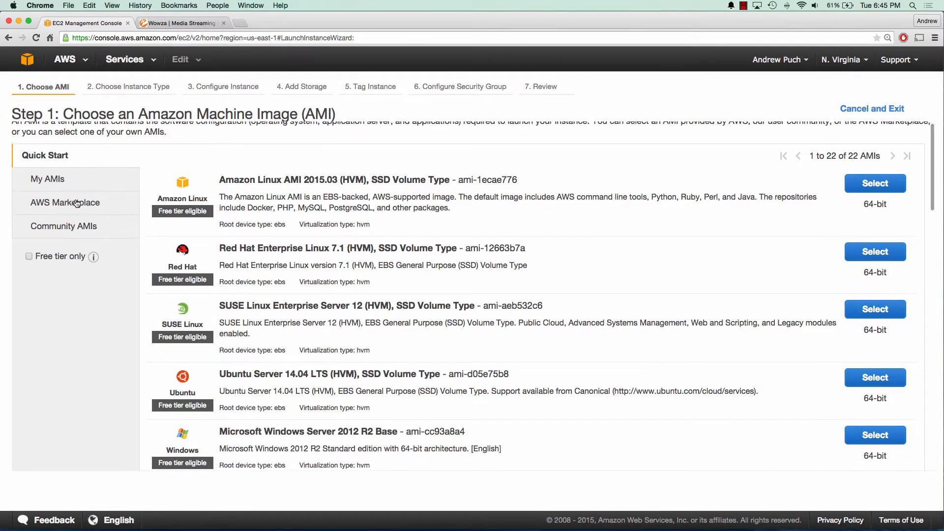
pyautogui.click(65, 202)
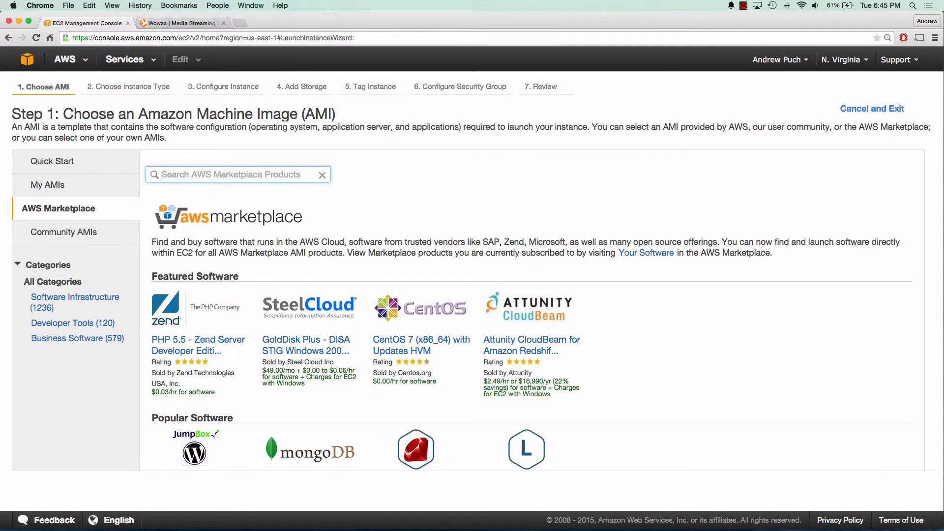
pyautogui.write('wowza')
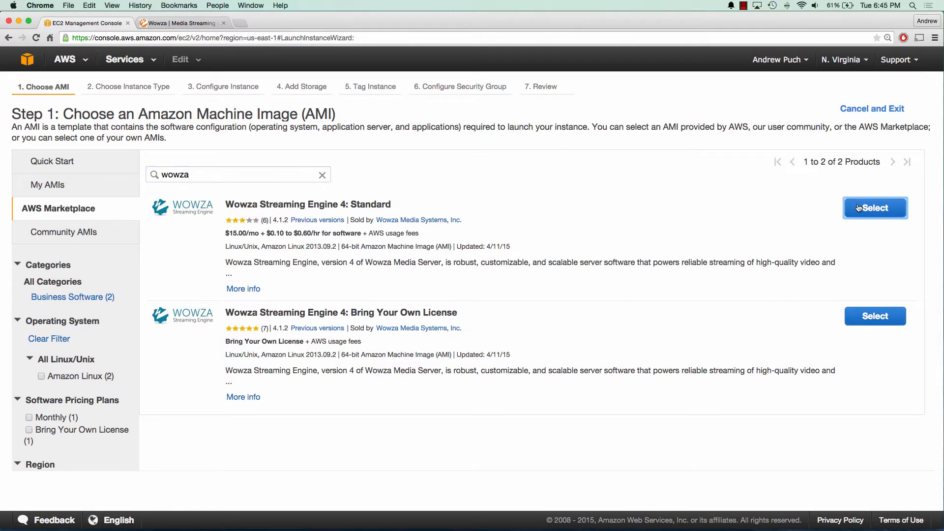
# Step: Select the Wowza Streaming Engine 4: Standard image on m1.small in the VPC network, continuing to storage
pyautogui.click(876, 209)
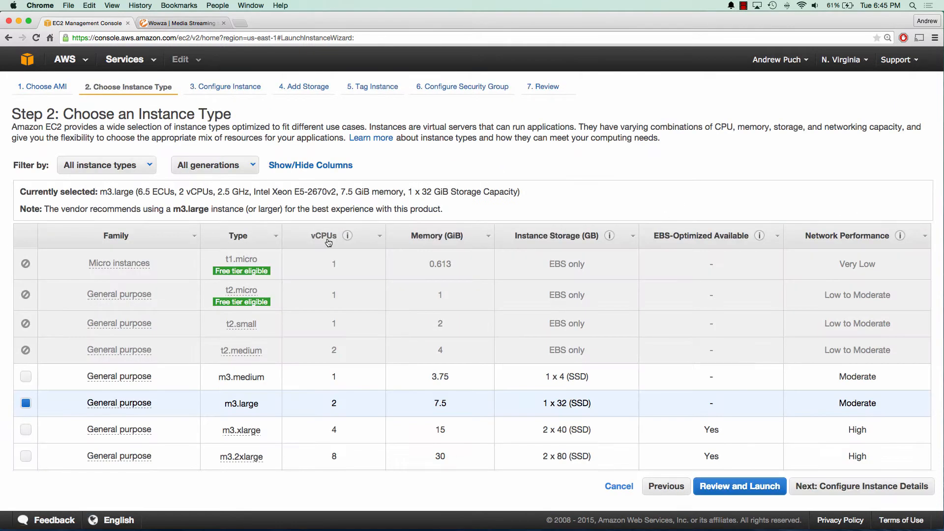
pyautogui.scroll(-3)
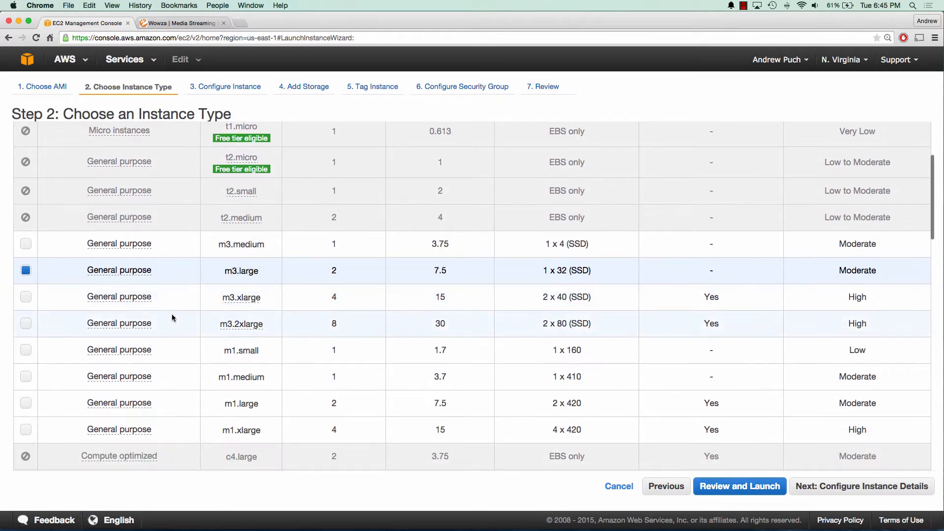
pyautogui.click(26, 350)
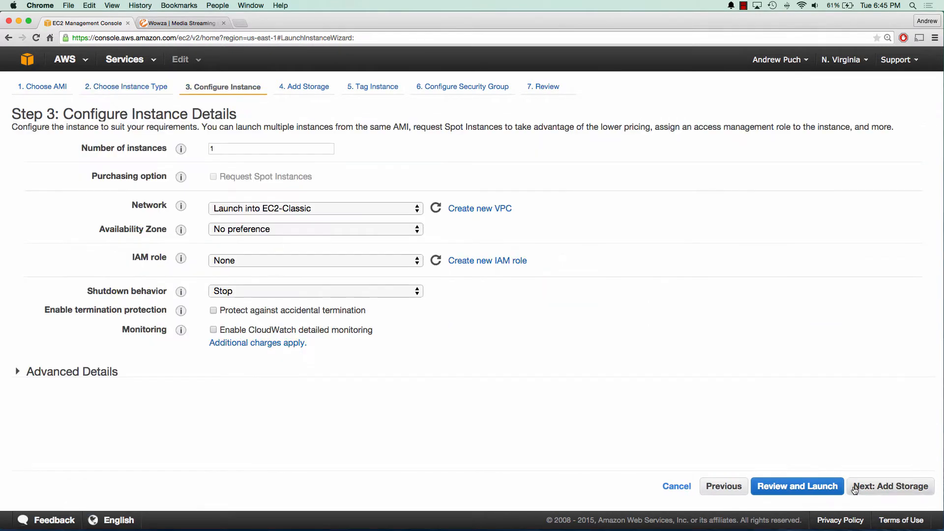
pyautogui.click(315, 208)
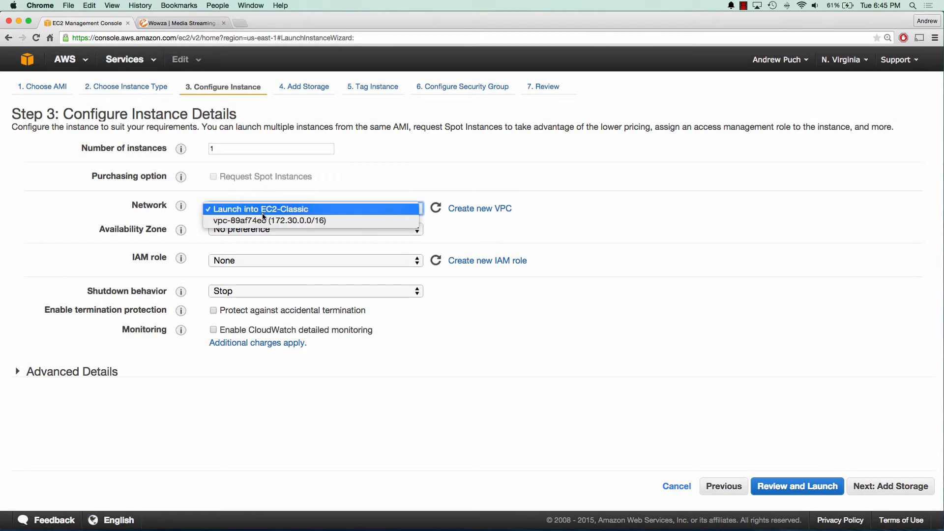
pyautogui.click(280, 221)
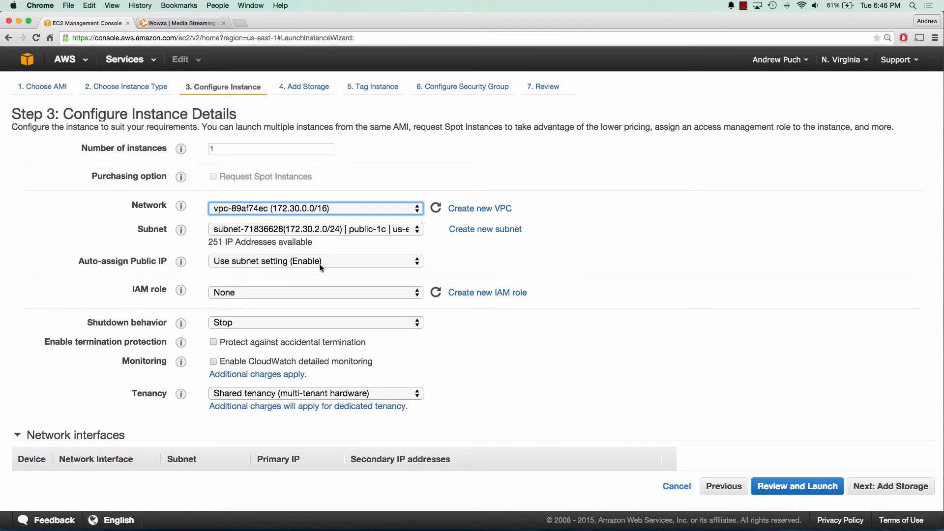
pyautogui.click(891, 486)
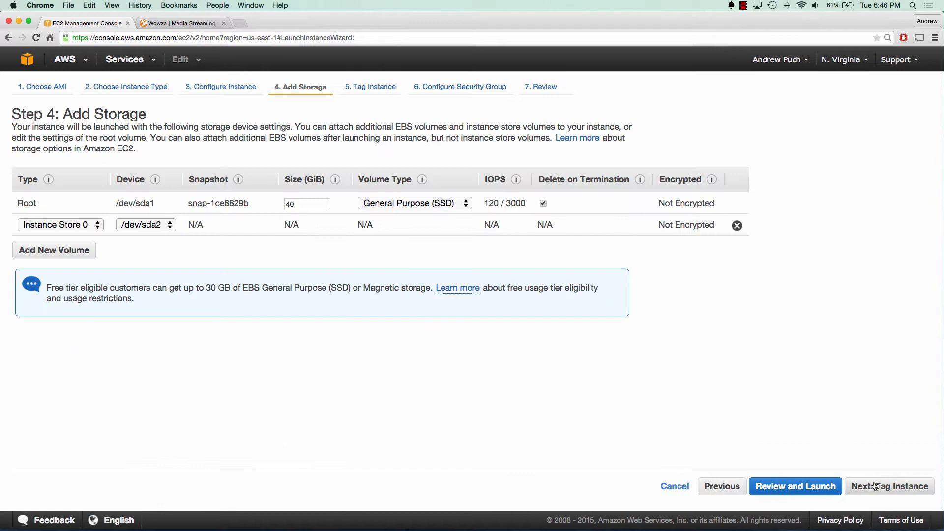
# Step: Tag the instance with Name 'Wowza' and continue to the security group settings
pyautogui.click(890, 486)
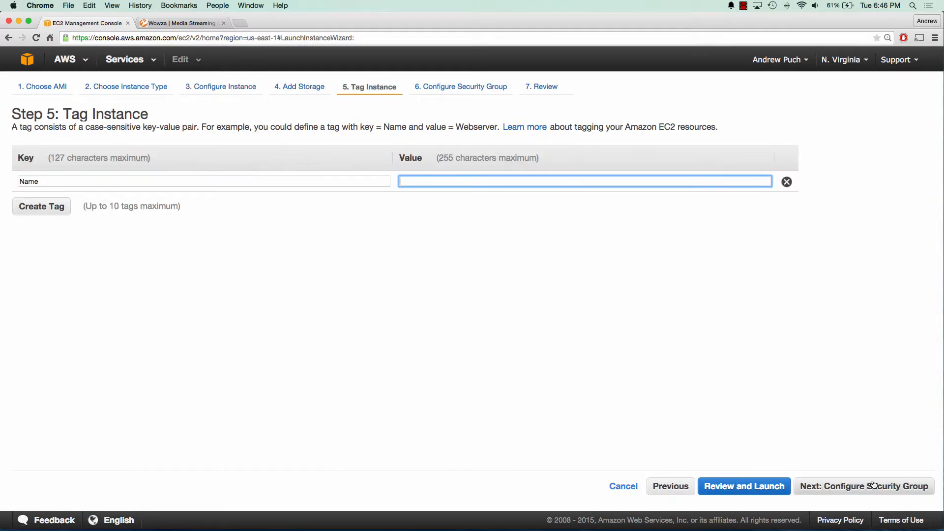
pyautogui.write('Wowza')
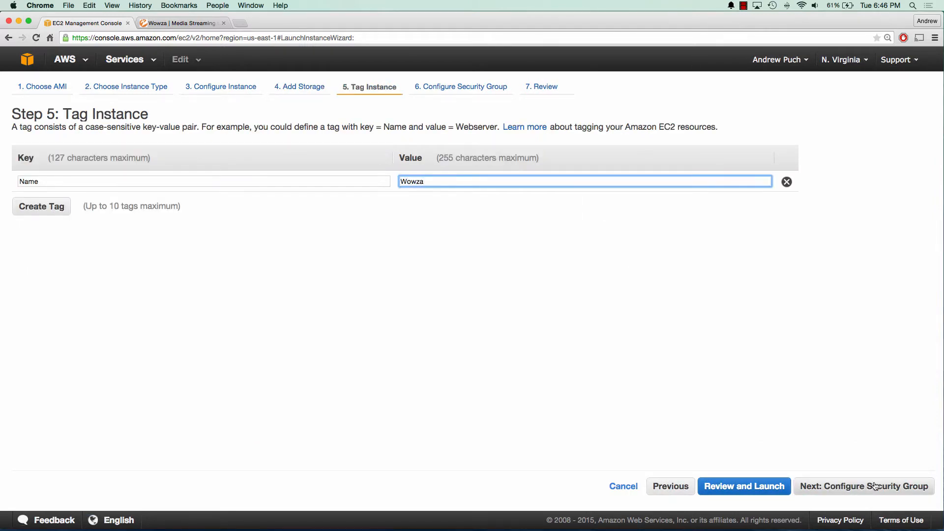
pyautogui.click(865, 486)
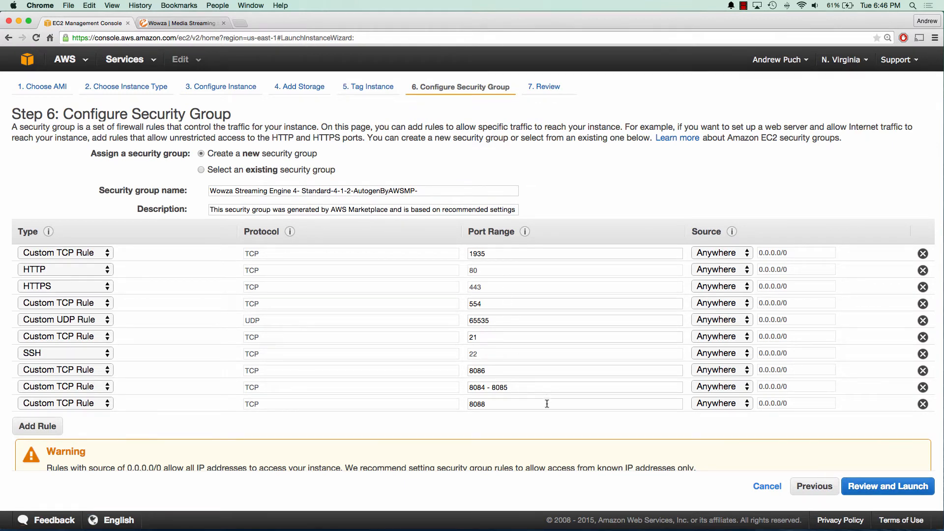
pyautogui.moveTo(873, 487)
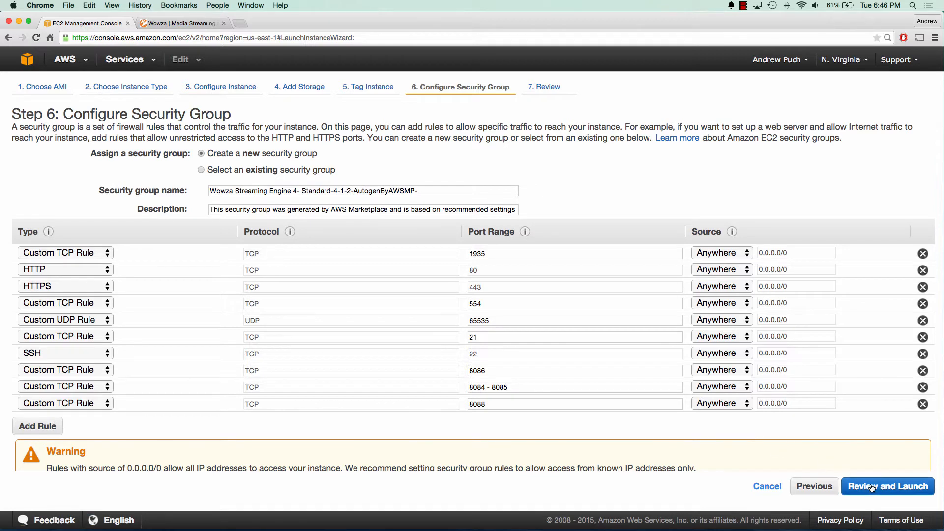
# Step: Review and launch the instance, acknowledging the awstutorialseries key pair
pyautogui.click(888, 486)
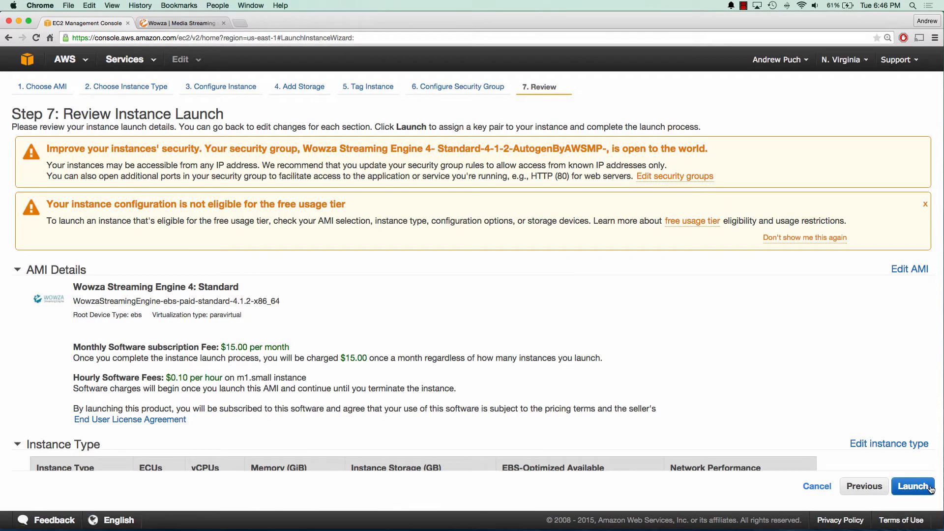
pyautogui.click(913, 486)
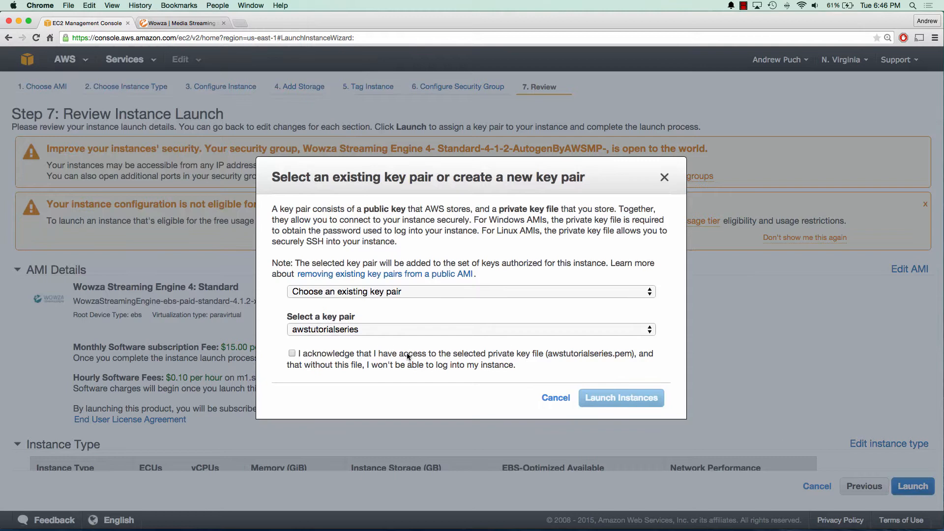
pyautogui.click(622, 397)
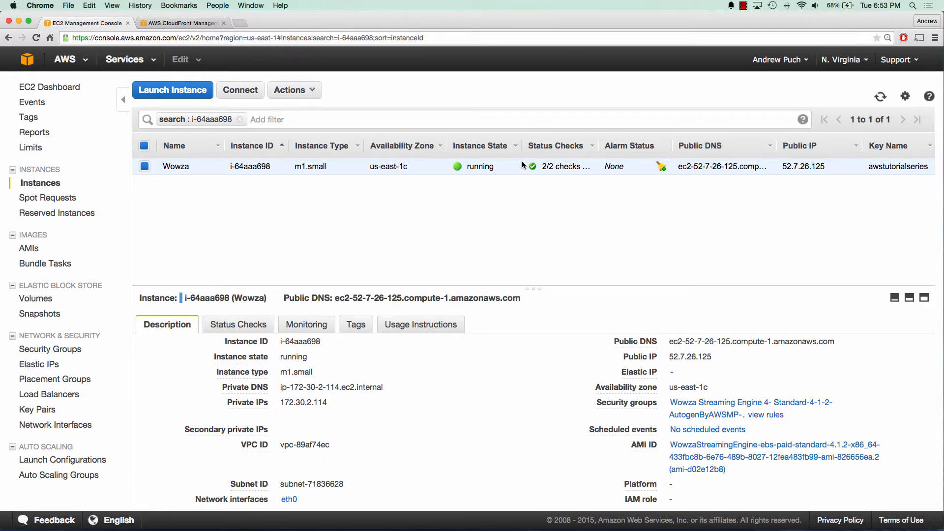
pyautogui.moveTo(348, 274)
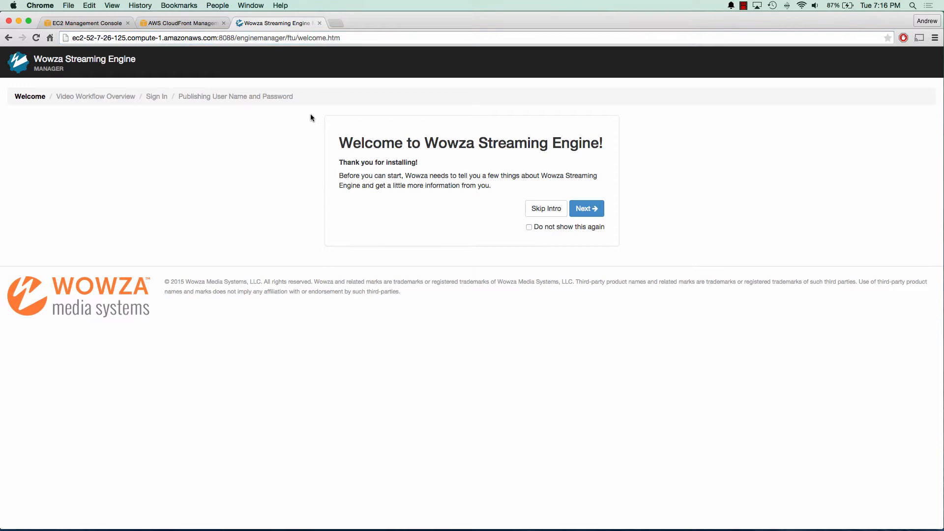
# Step: Dismiss the welcome intro permanently and enter 'wowza' as the sign-in user
pyautogui.click(528, 226)
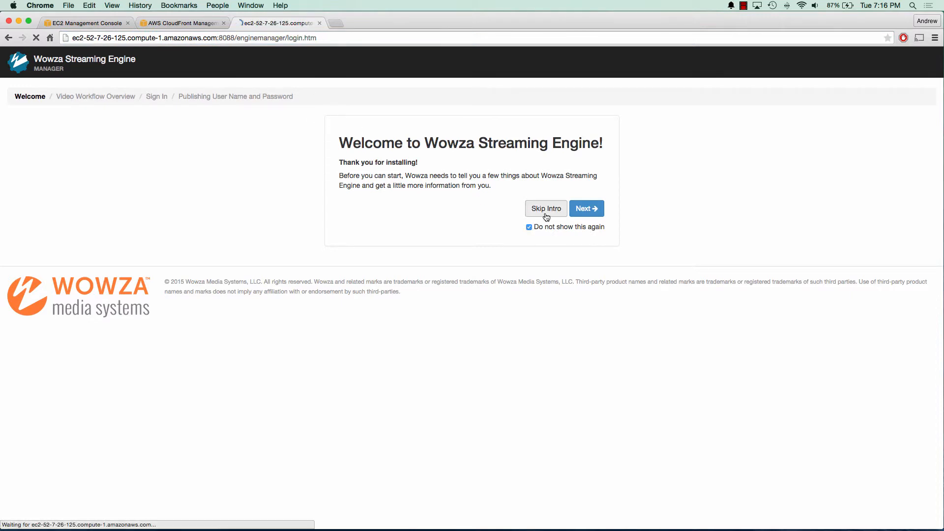
pyautogui.click(546, 208)
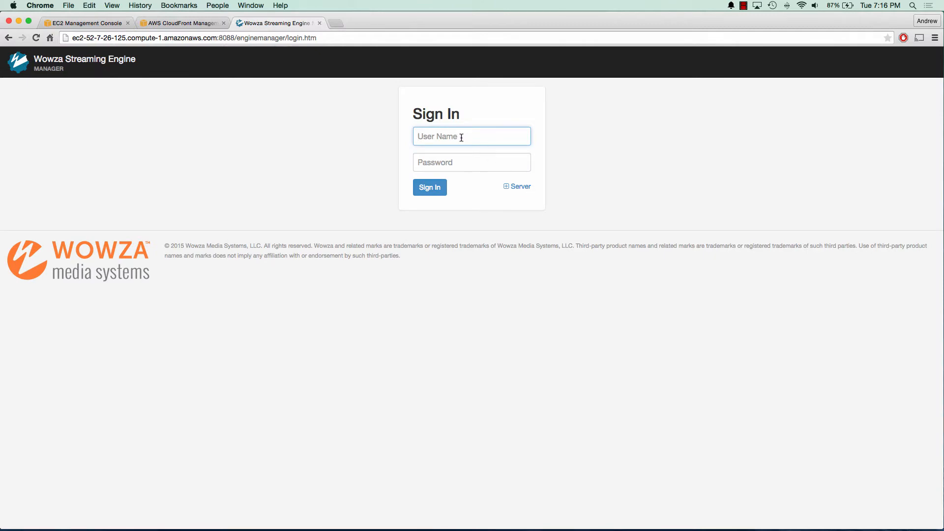
pyautogui.write('wowza')
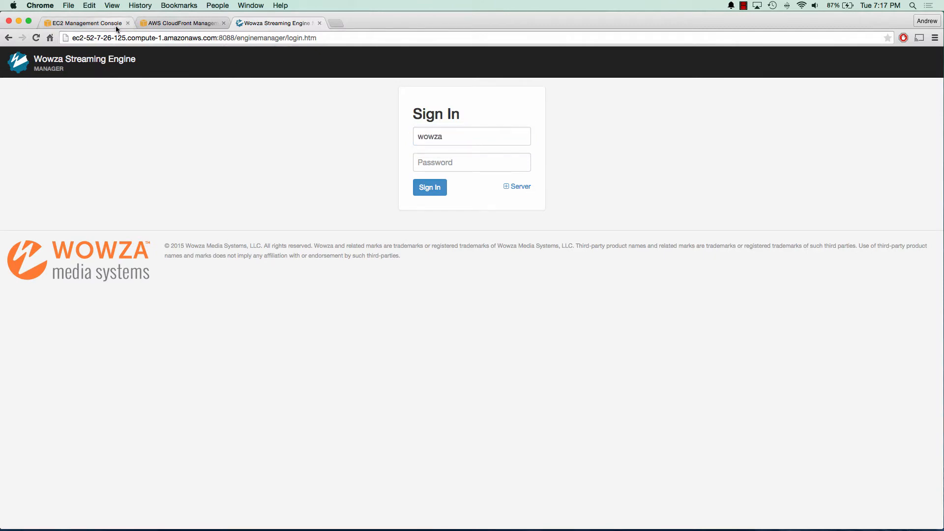
# Step: Look up the instance ID in EC2, enter it as the password and sign in
pyautogui.click(88, 23)
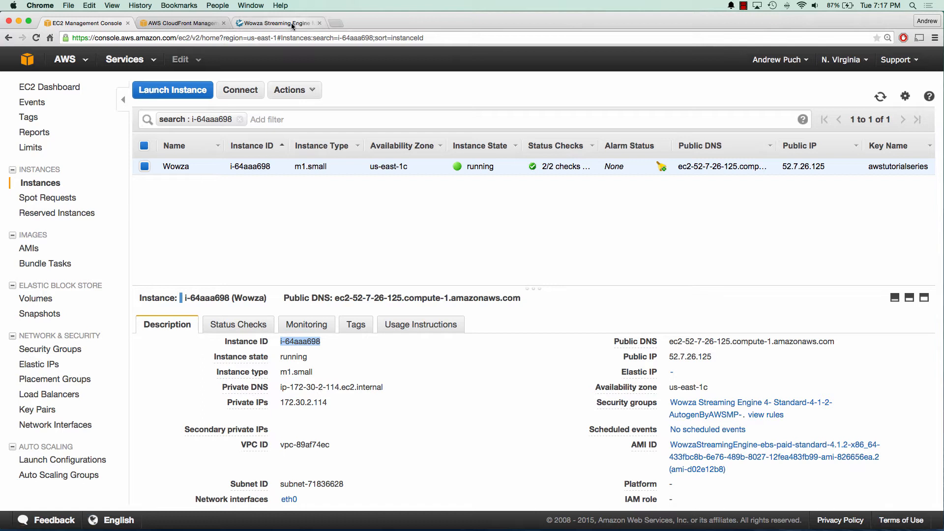
pyautogui.click(277, 23)
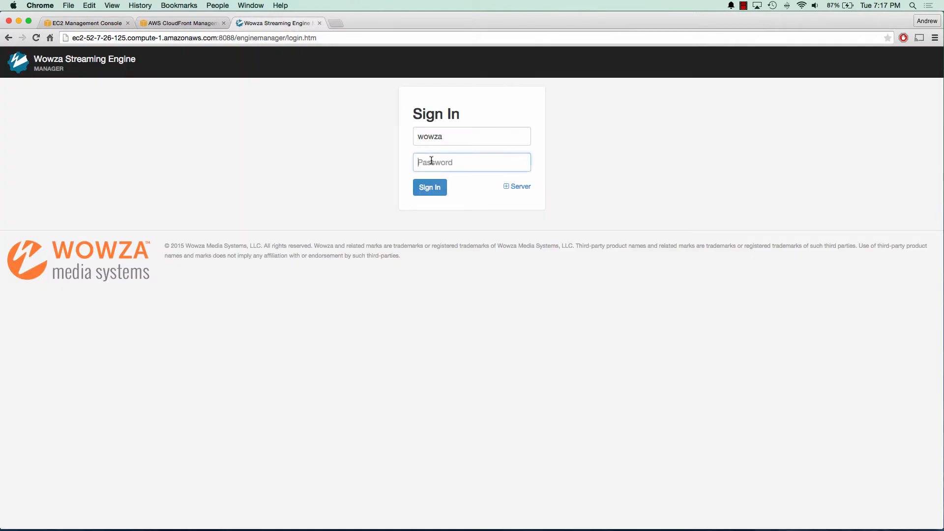
pyautogui.click(430, 187)
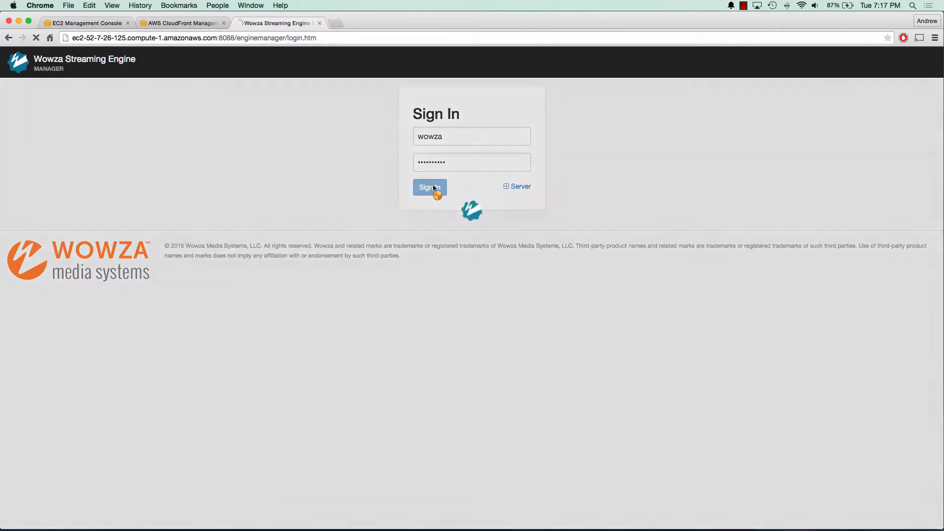
pyautogui.click(428, 187)
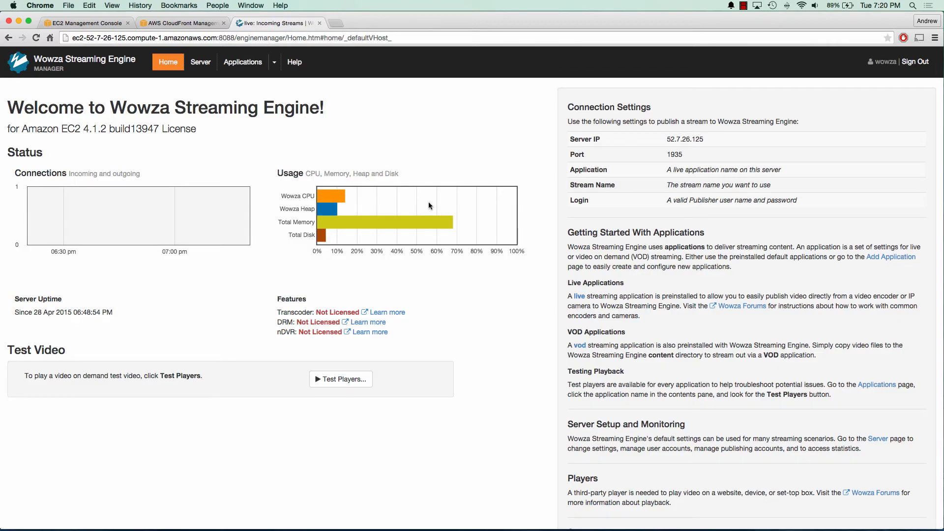
pyautogui.moveTo(275, 65)
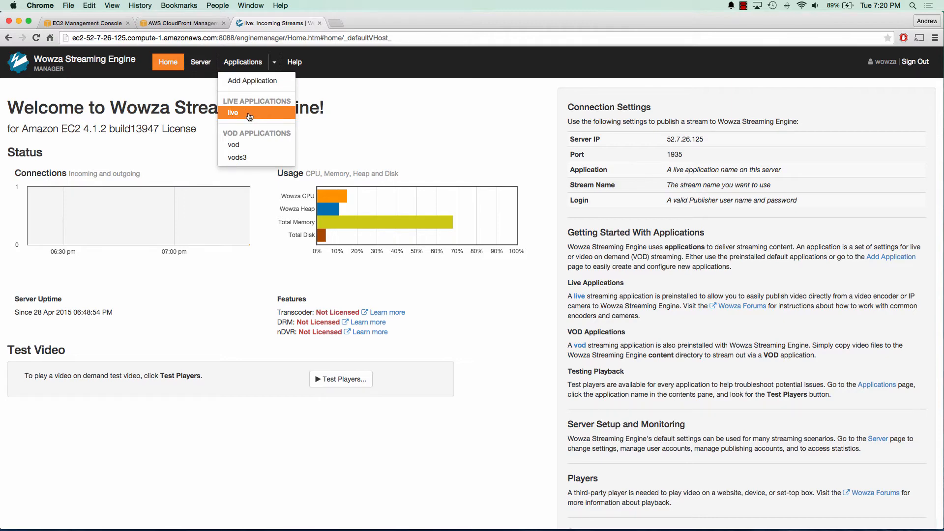
# Step: Open the live application's Incoming Security settings
pyautogui.click(234, 112)
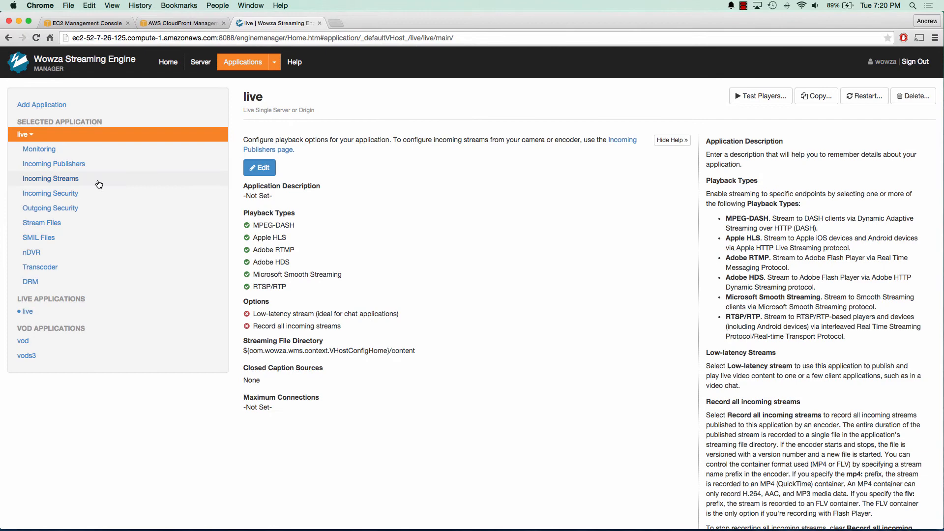
pyautogui.click(51, 193)
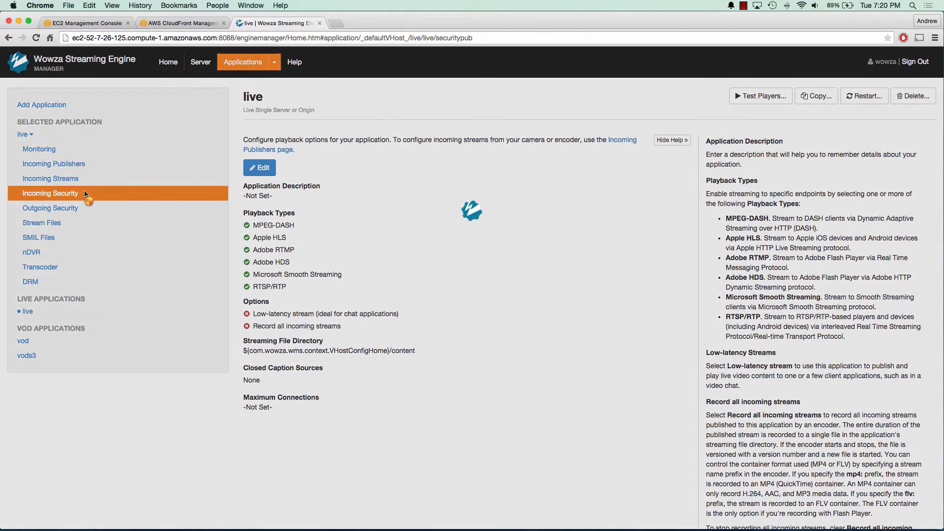
pyautogui.click(50, 193)
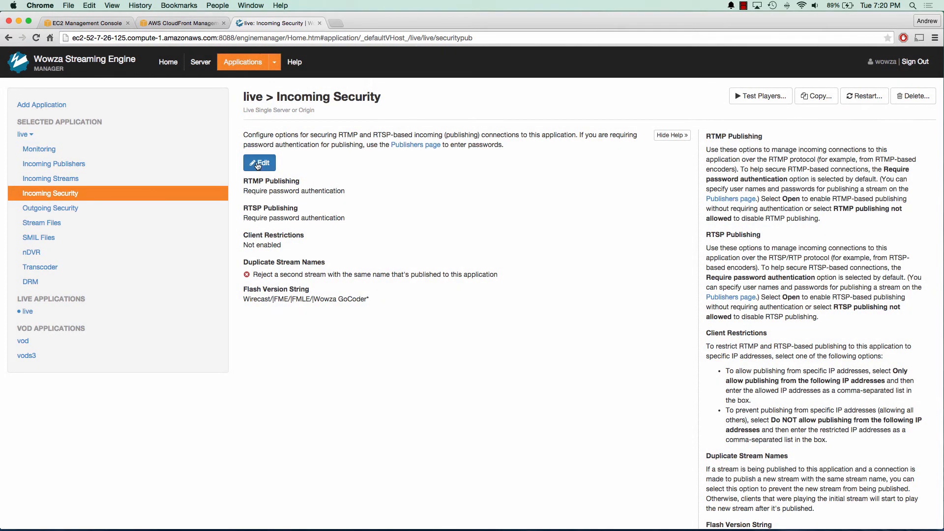
# Step: Set RTMP and RTSP publishing to Open (no authentication), save, and request a restart
pyautogui.click(260, 163)
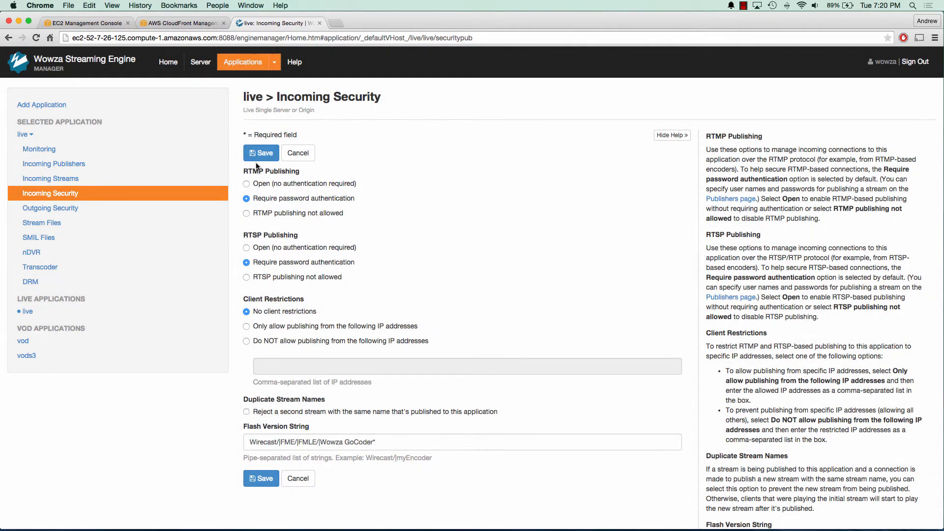
pyautogui.click(246, 183)
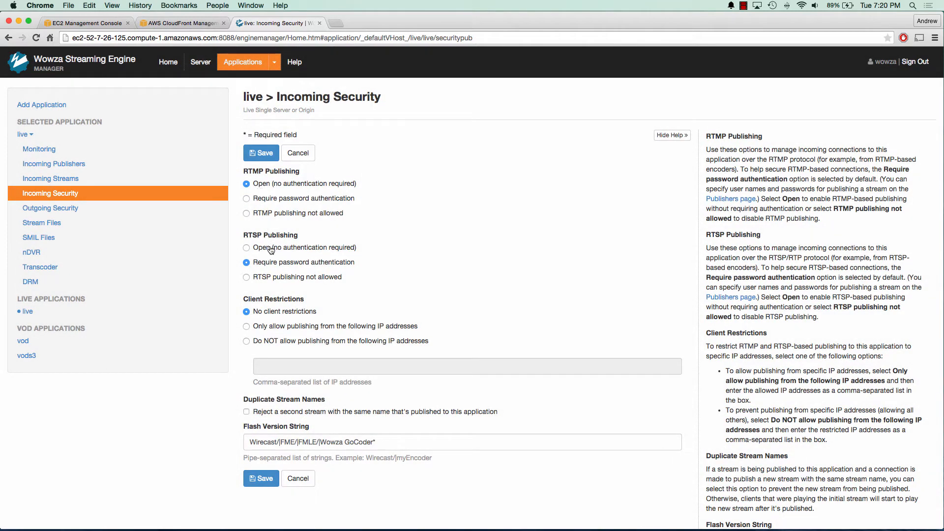
pyautogui.click(246, 248)
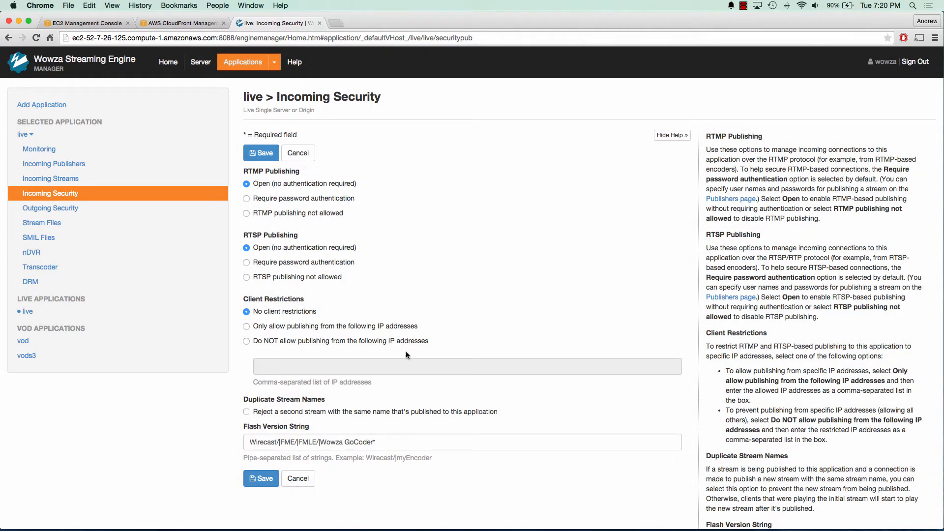
pyautogui.click(261, 478)
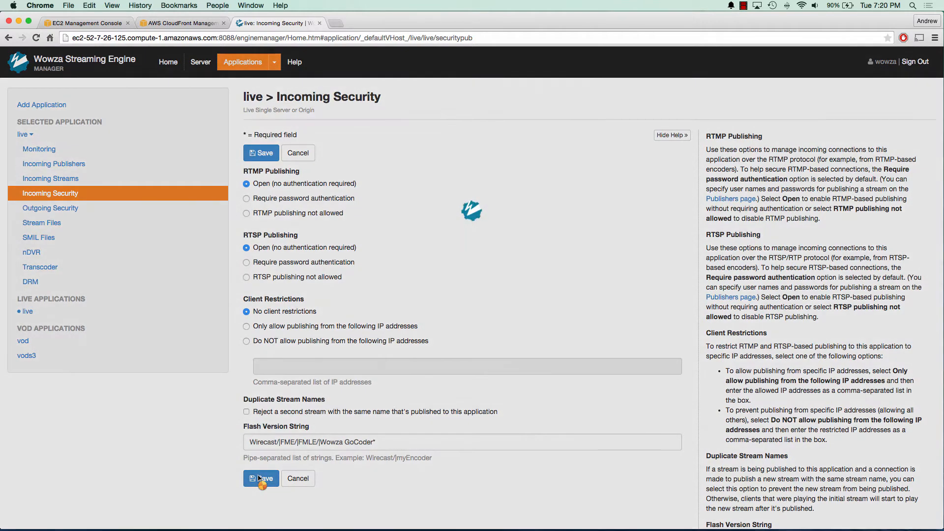
pyautogui.click(261, 479)
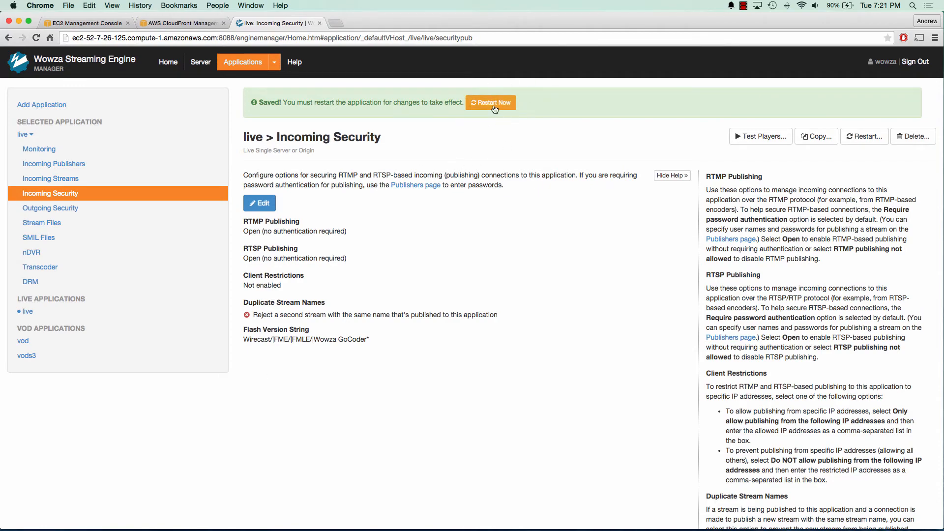
pyautogui.click(492, 103)
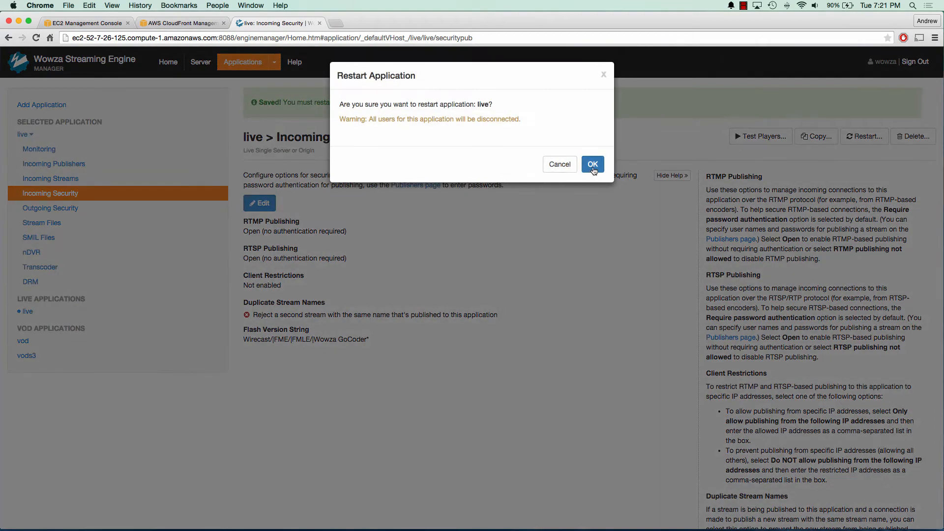
# Step: Confirm restarting the live application so the open publishing takes effect
pyautogui.click(592, 165)
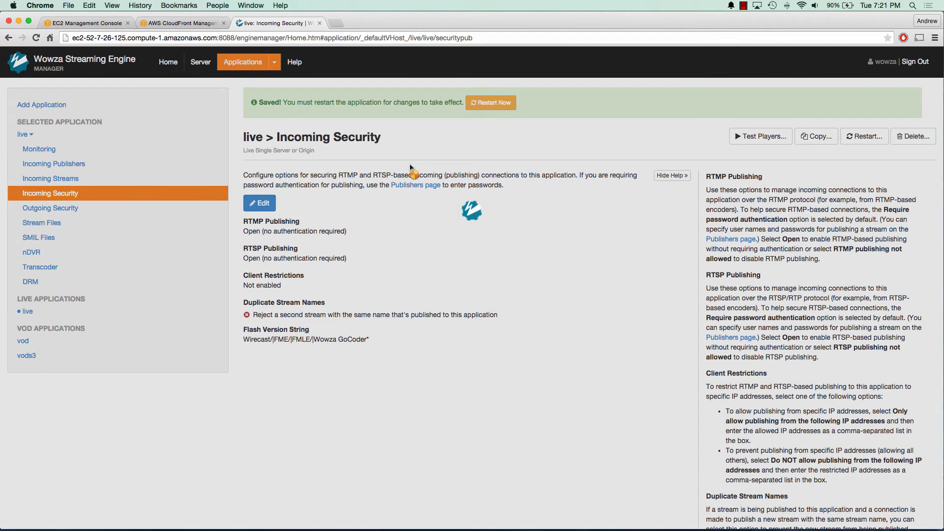
pyautogui.click(491, 102)
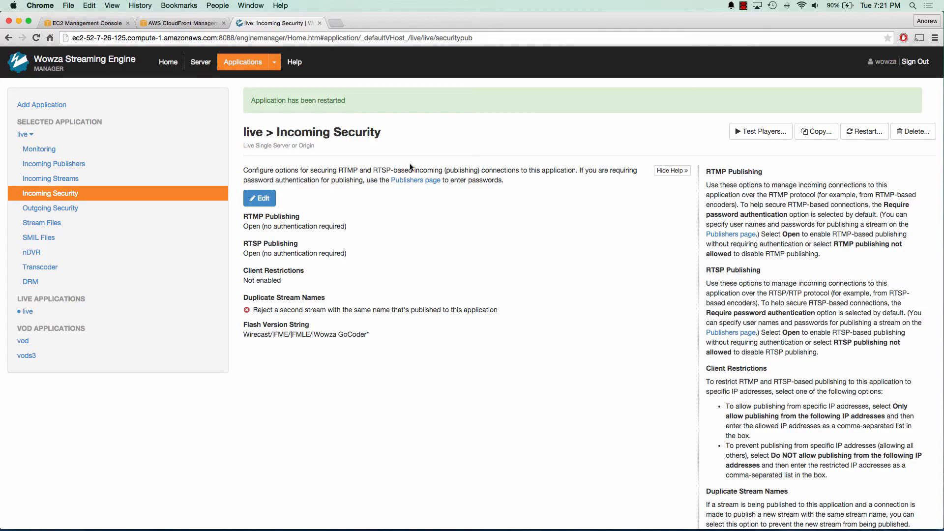
# Step: Play myStream in the Adobe RTMP test player to verify the phone's broadcast, then stop it
pyautogui.click(761, 132)
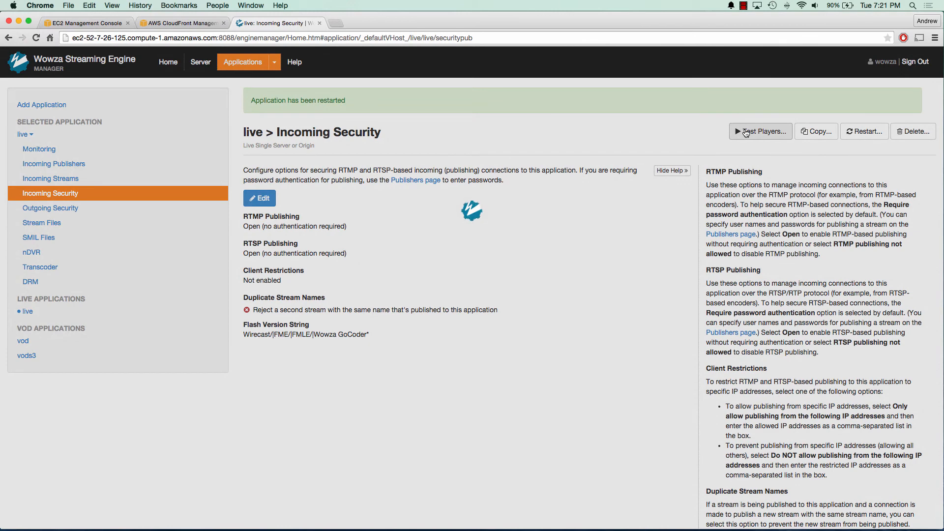
pyautogui.click(762, 131)
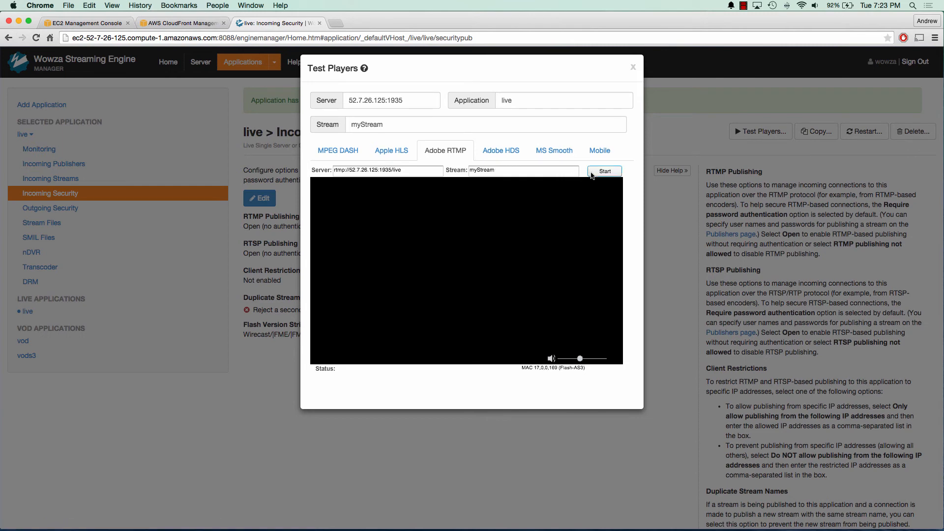
pyautogui.click(604, 171)
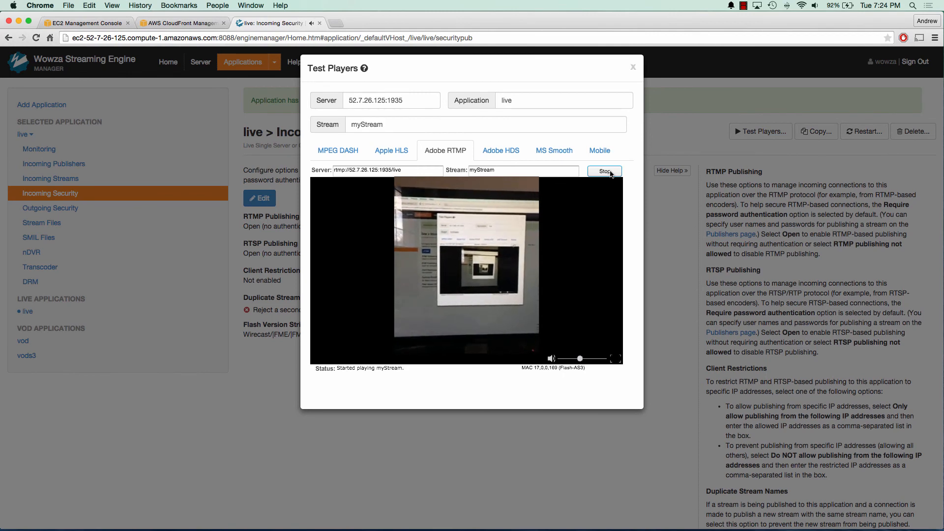
pyautogui.click(604, 172)
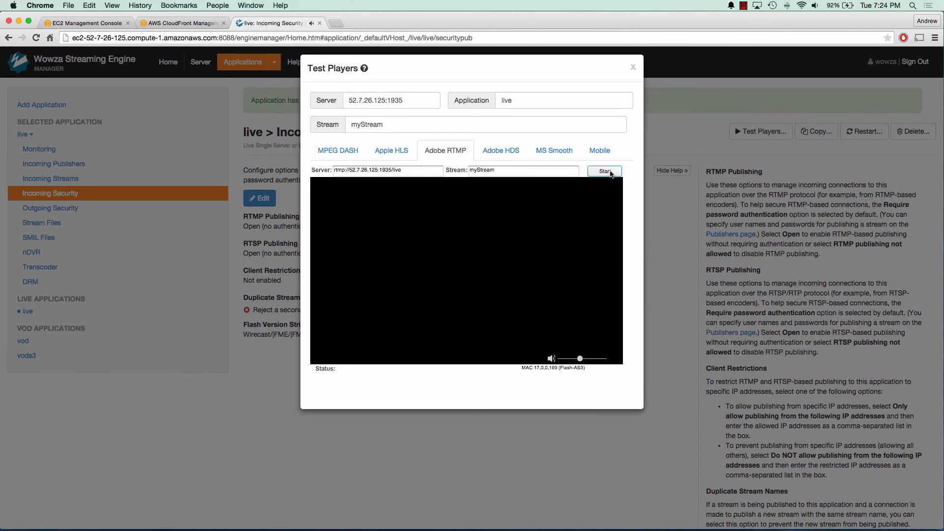